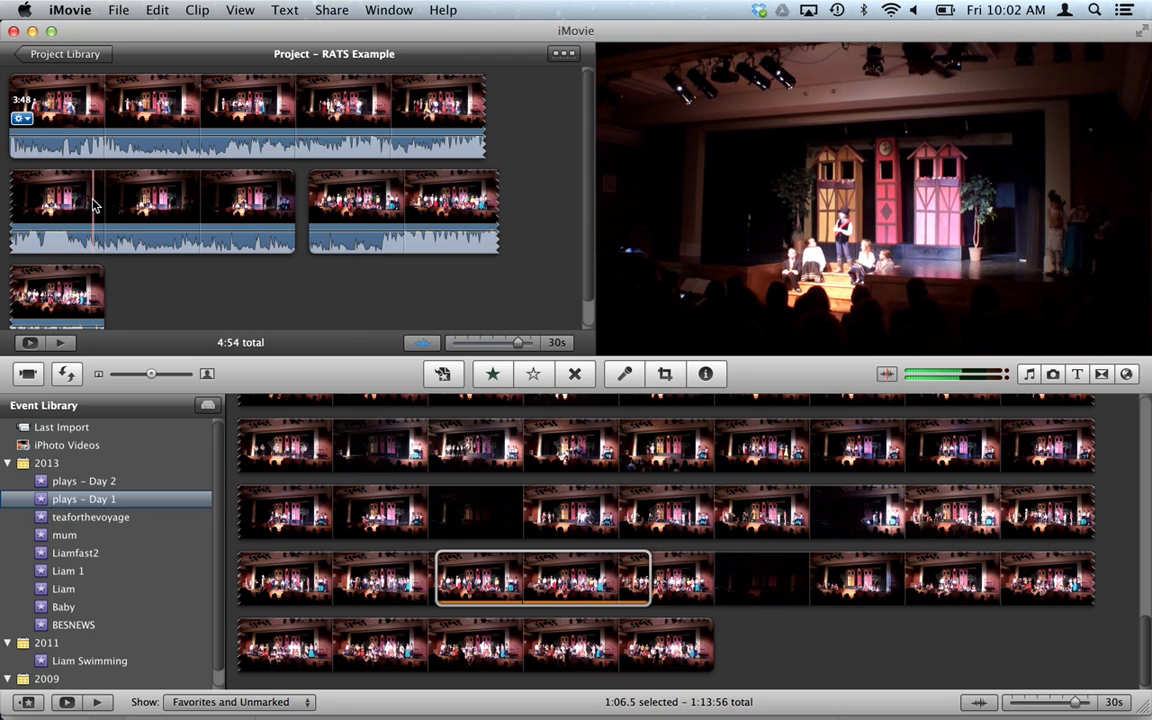
Step: Bring up the play clip's action menu to split out a one-minute section
{"action": "right_click", "coordinate": [95, 205]}
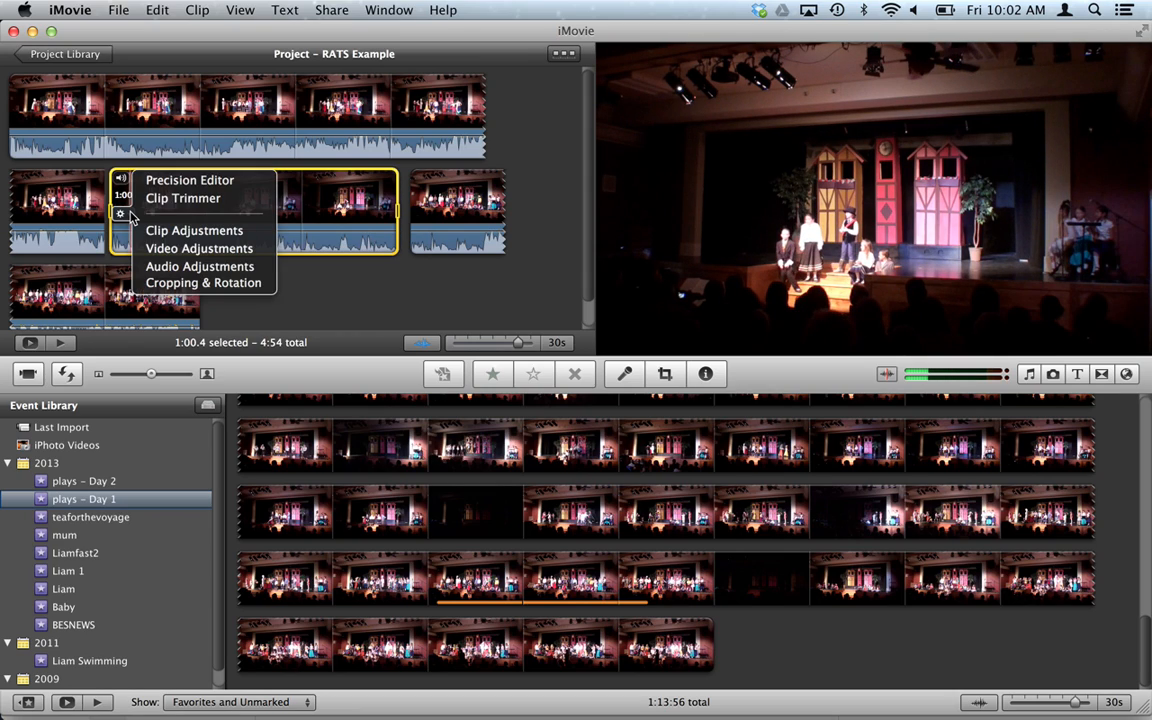
{"action": "mouse_move", "coordinate": [203, 282]}
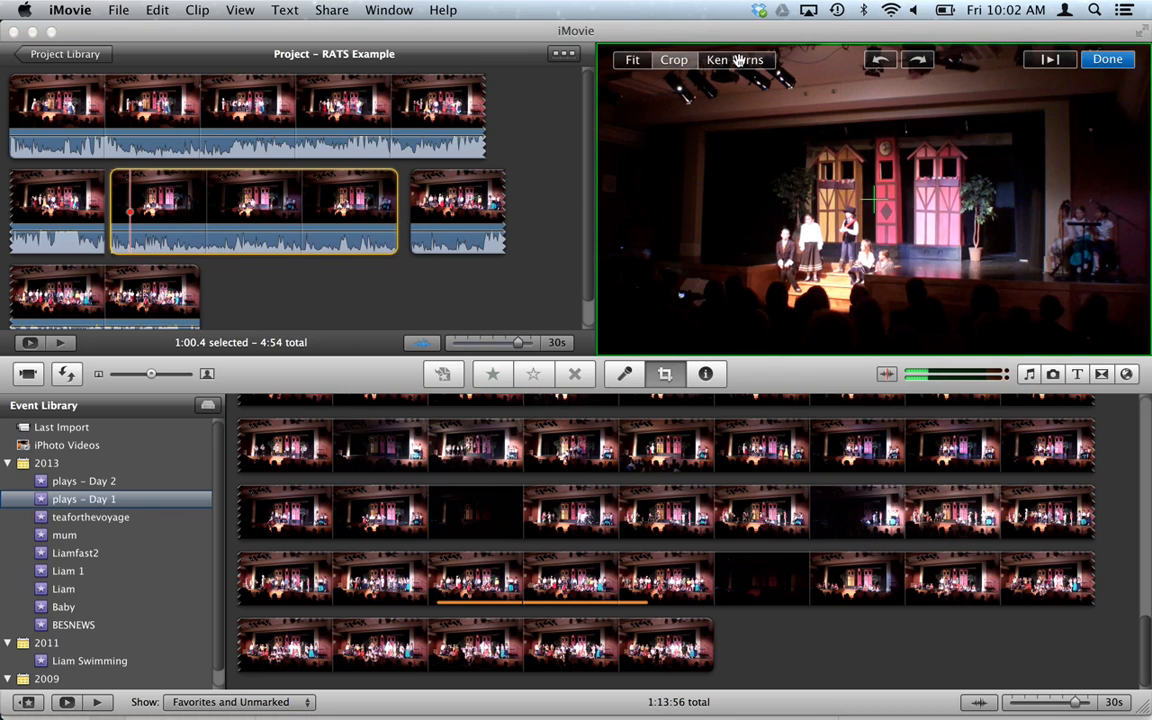
{"action": "mouse_move", "coordinate": [736, 60]}
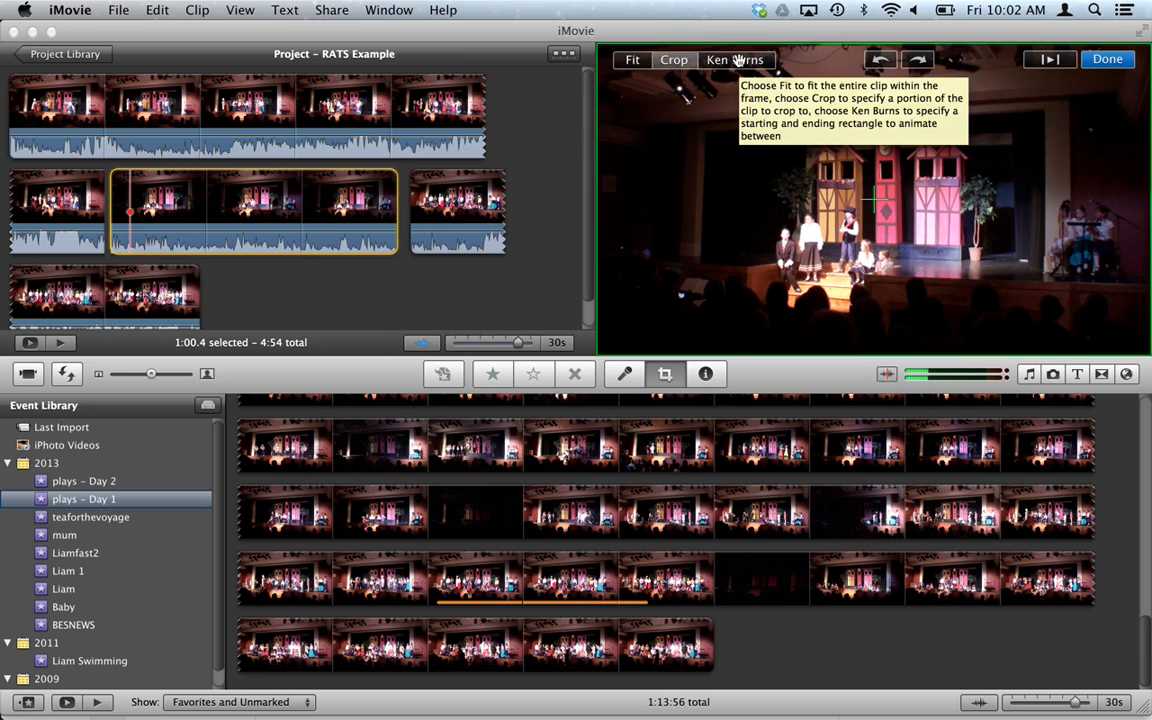
Step: Switch the one-minute clip's crop to Ken Burns, zooming in from full stage to the performers
{"action": "left_click", "coordinate": [735, 59]}
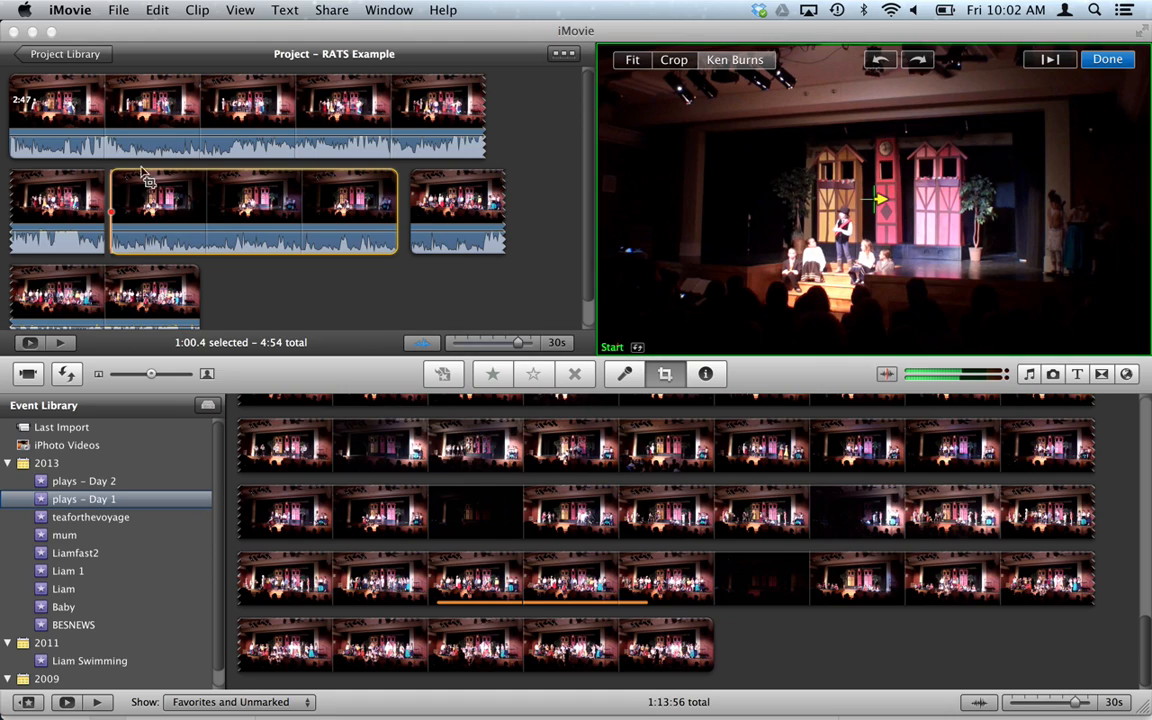
{"action": "mouse_move", "coordinate": [726, 375]}
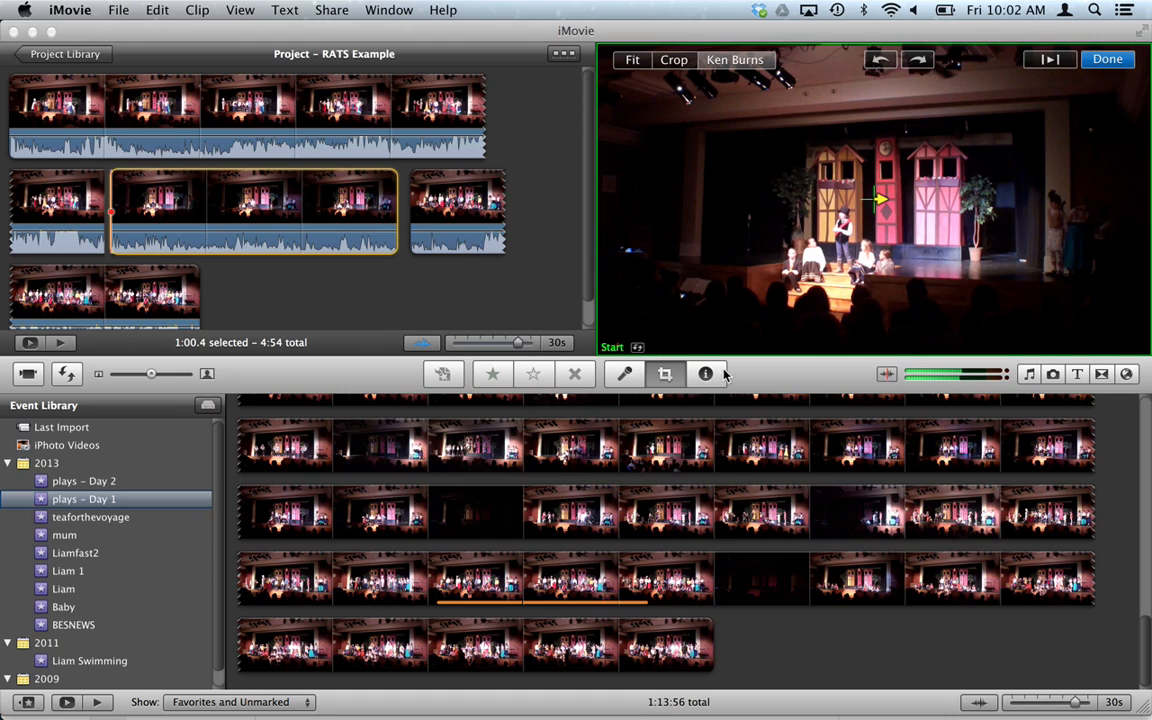
{"action": "mouse_move", "coordinate": [640, 352]}
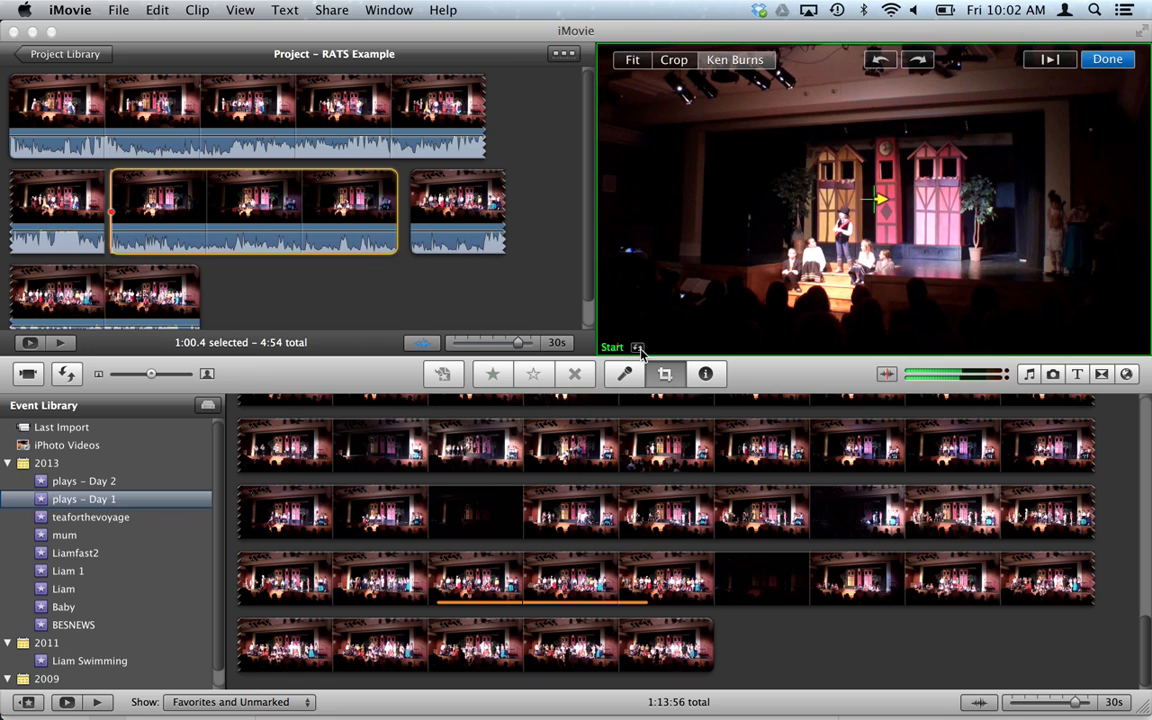
{"action": "mouse_move", "coordinate": [940, 80]}
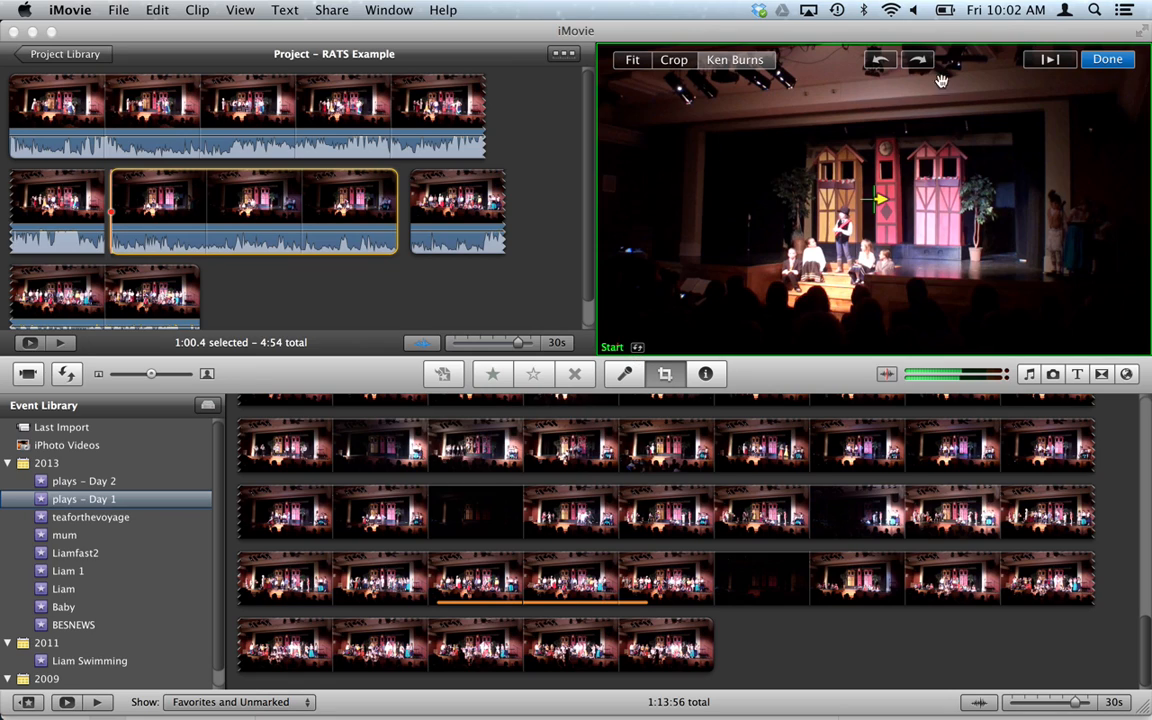
{"action": "left_click", "coordinate": [1107, 59]}
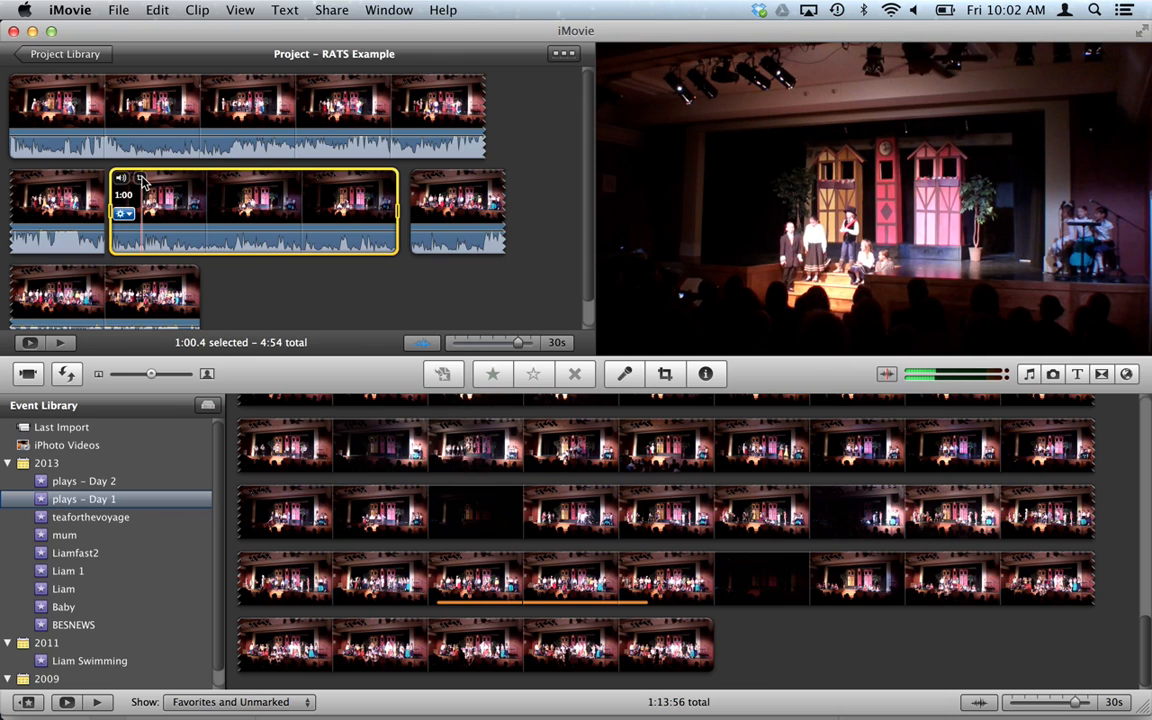
{"action": "left_click", "coordinate": [665, 373]}
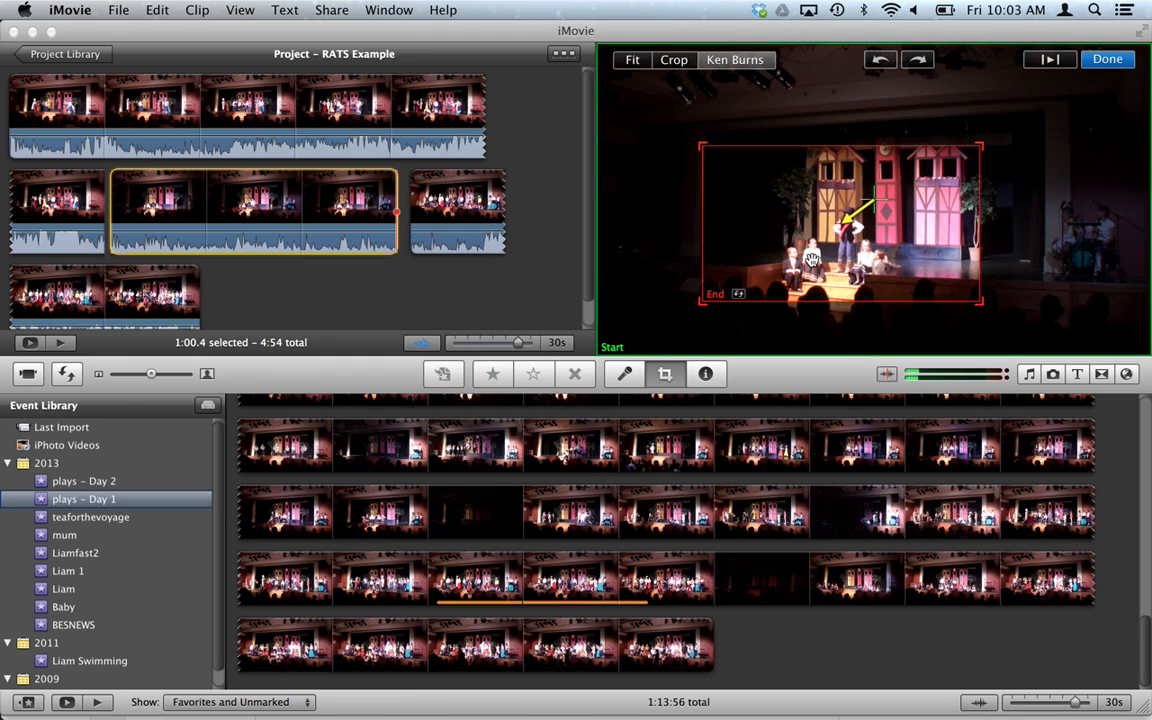
Step: Commit the Ken Burns zoom-in on the one-minute play clip
{"action": "left_click", "coordinate": [1107, 59]}
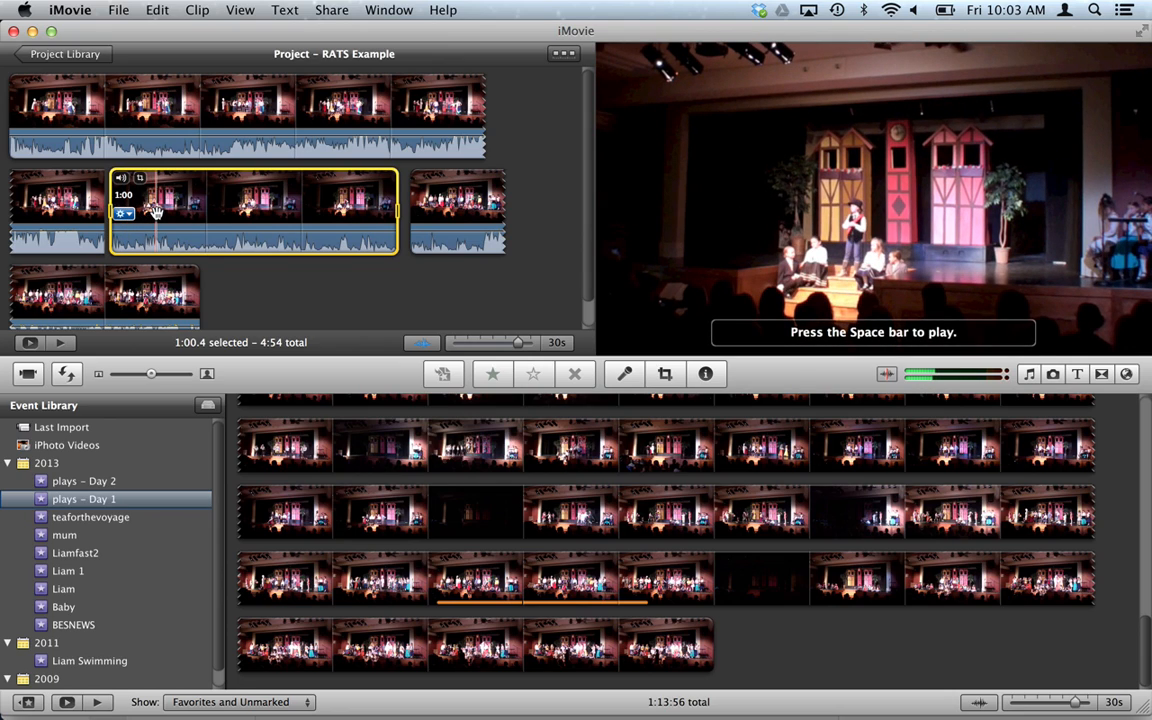
{"action": "mouse_move", "coordinate": [385, 198]}
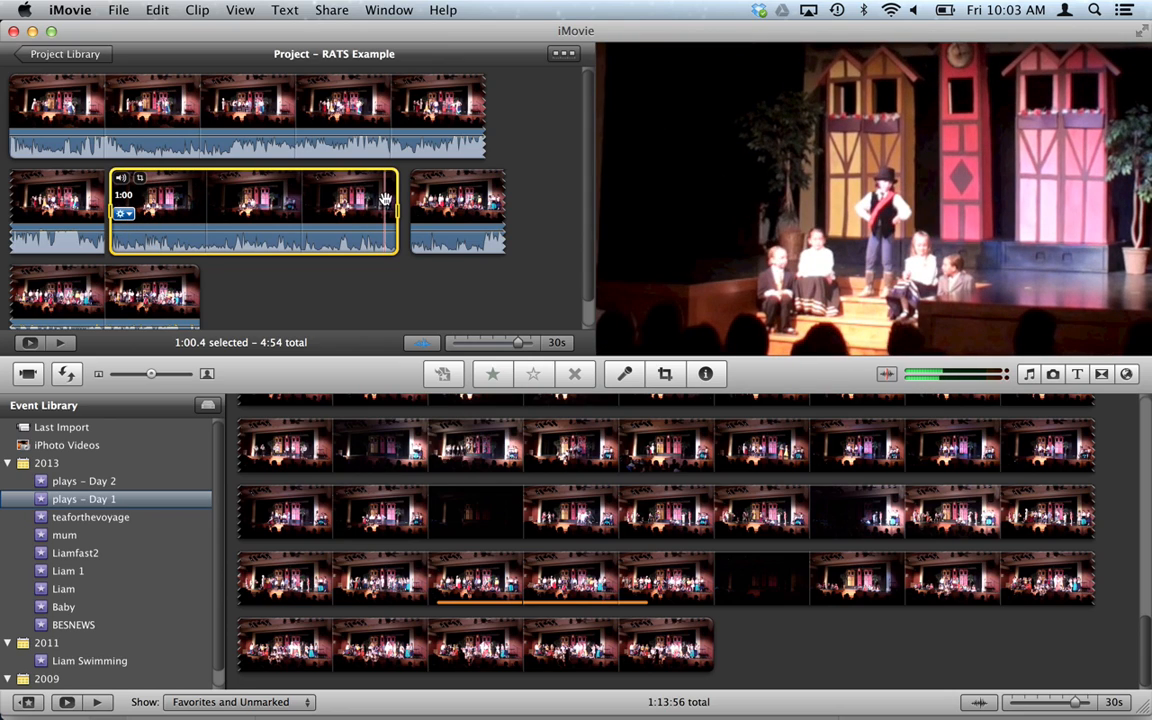
{"action": "mouse_move", "coordinate": [160, 193]}
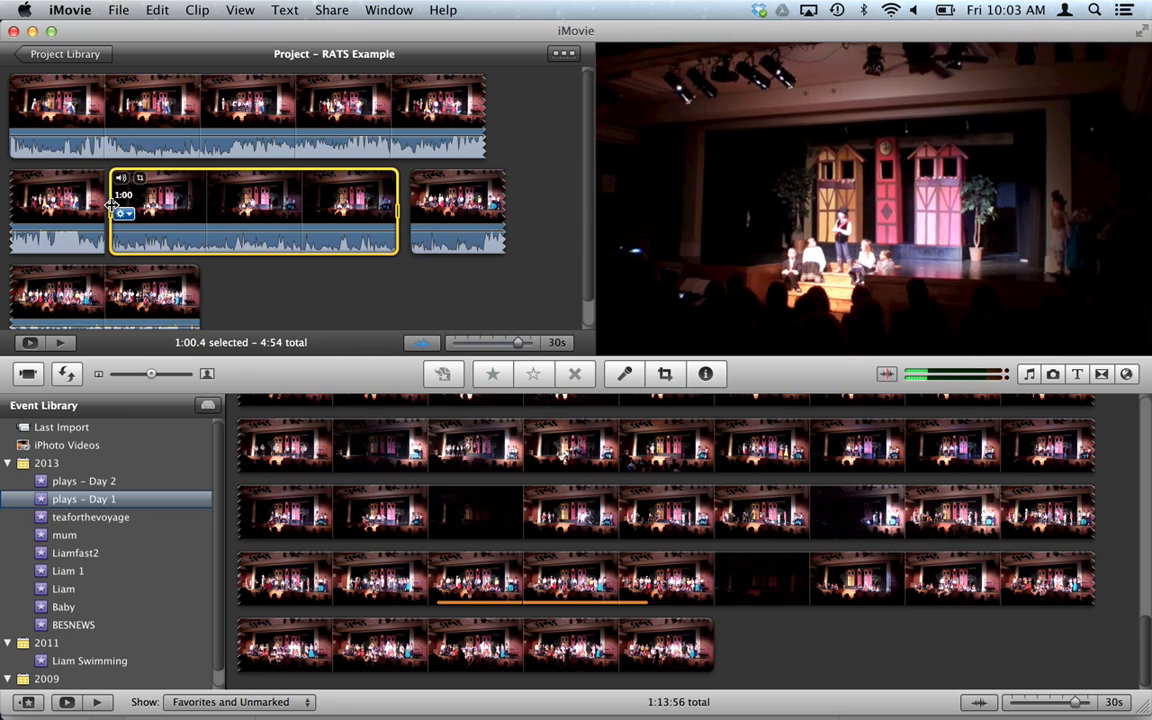
Step: Split the one-minute play clip at the playhead into shorter pieces
{"action": "right_click", "coordinate": [130, 210]}
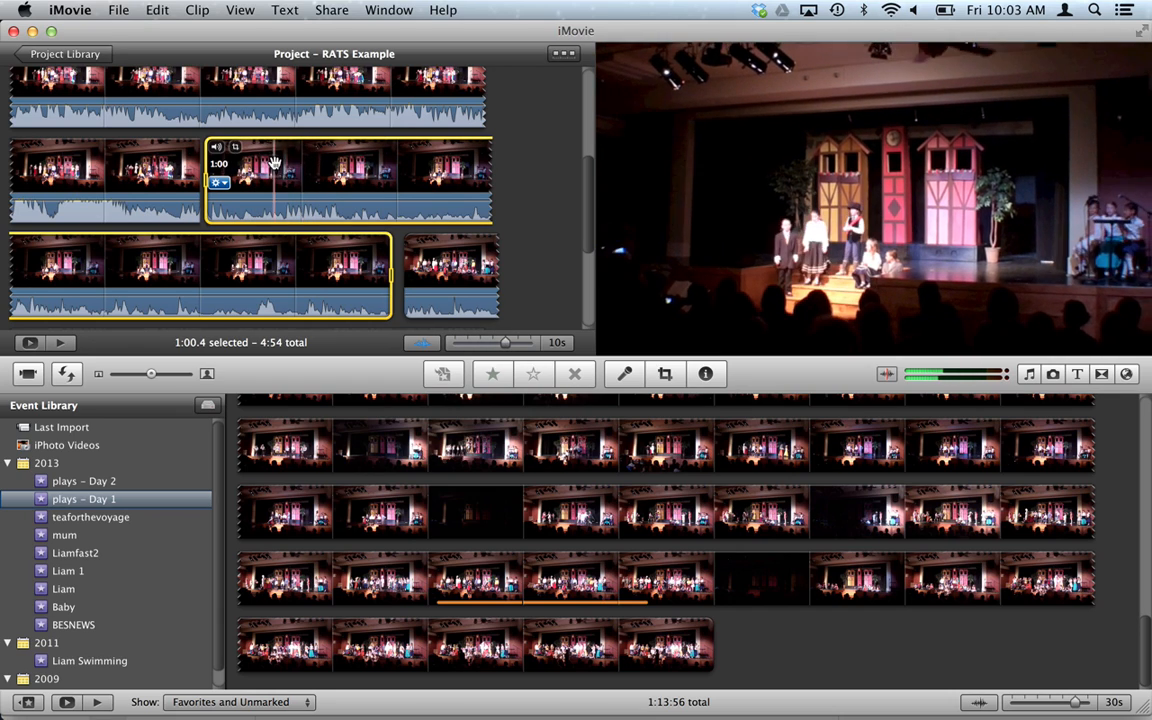
{"action": "right_click", "coordinate": [275, 163]}
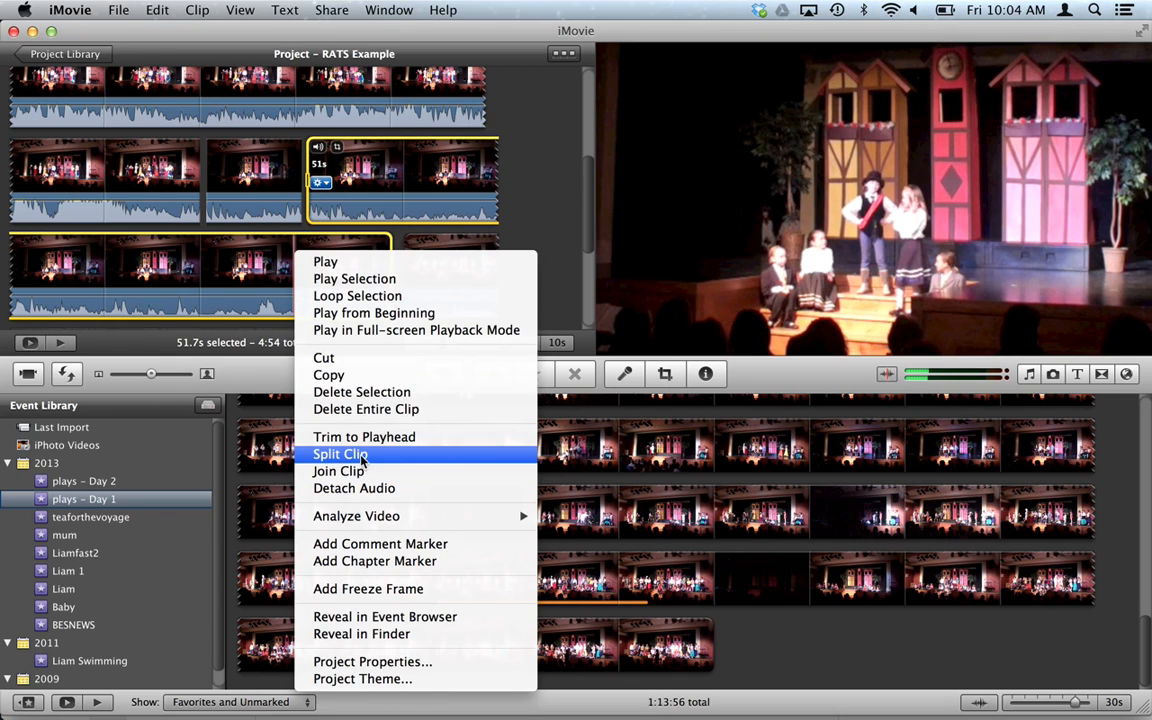
{"action": "left_click", "coordinate": [340, 454]}
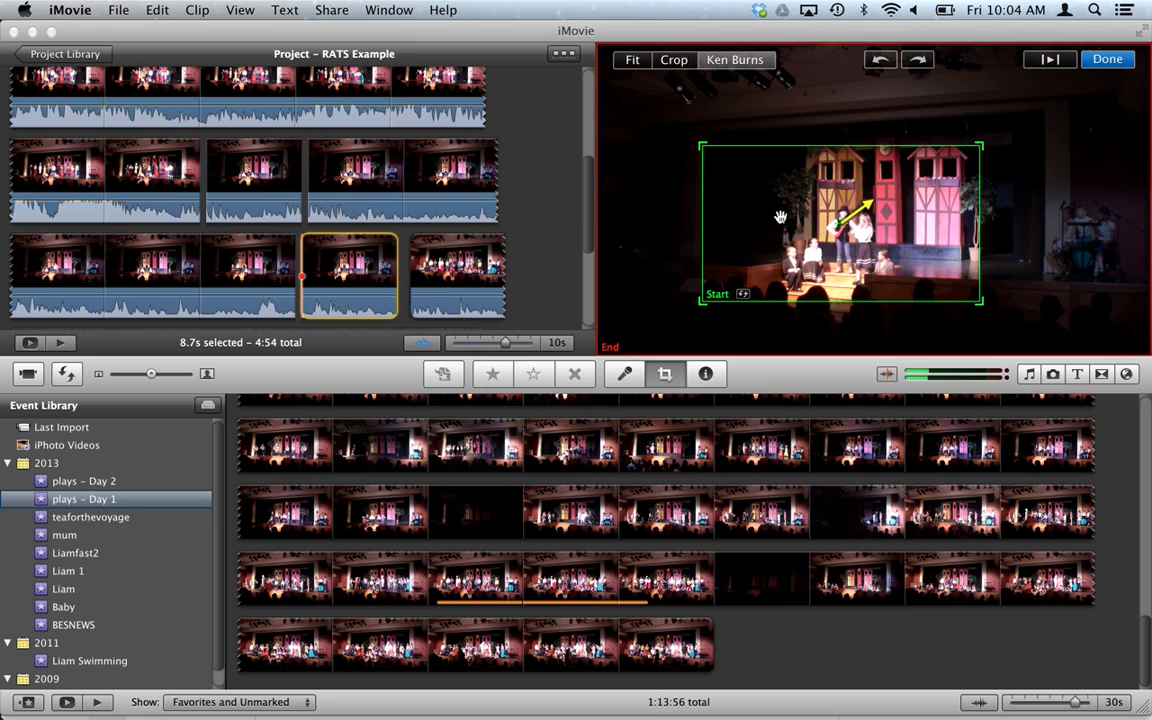
{"action": "mouse_move", "coordinate": [773, 231]}
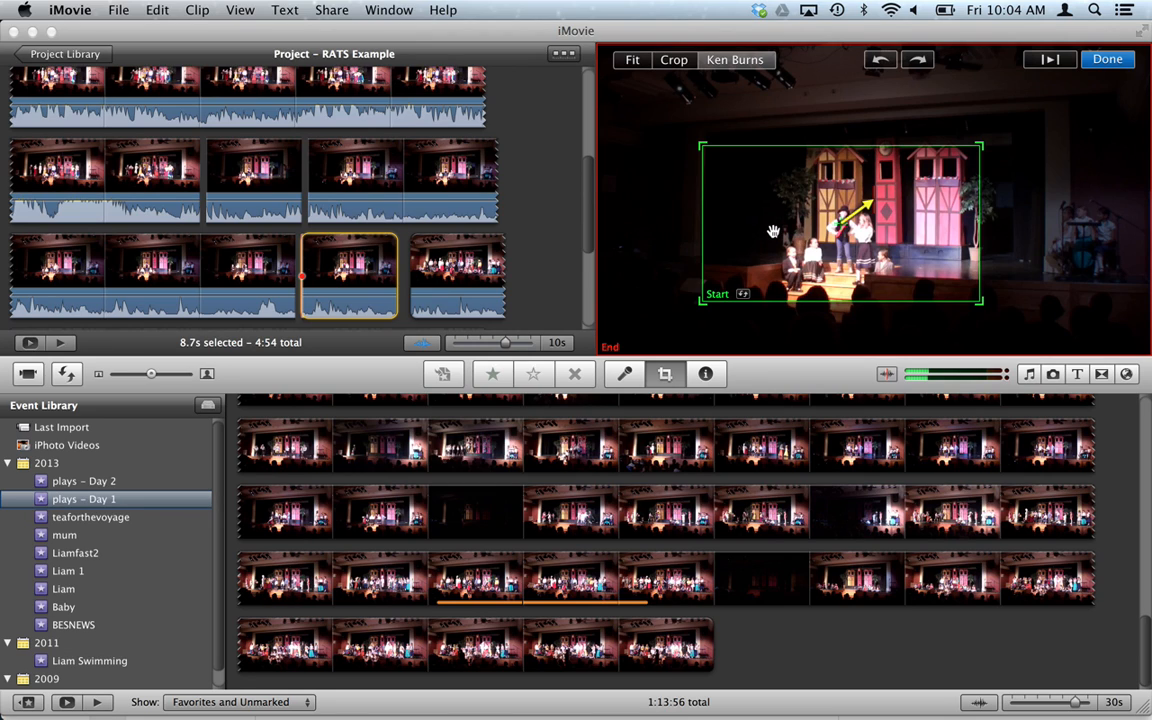
Step: Apply the Ken Burns zoom-out from the performers to the full stage on the 8.7-second piece
{"action": "left_click", "coordinate": [1107, 59]}
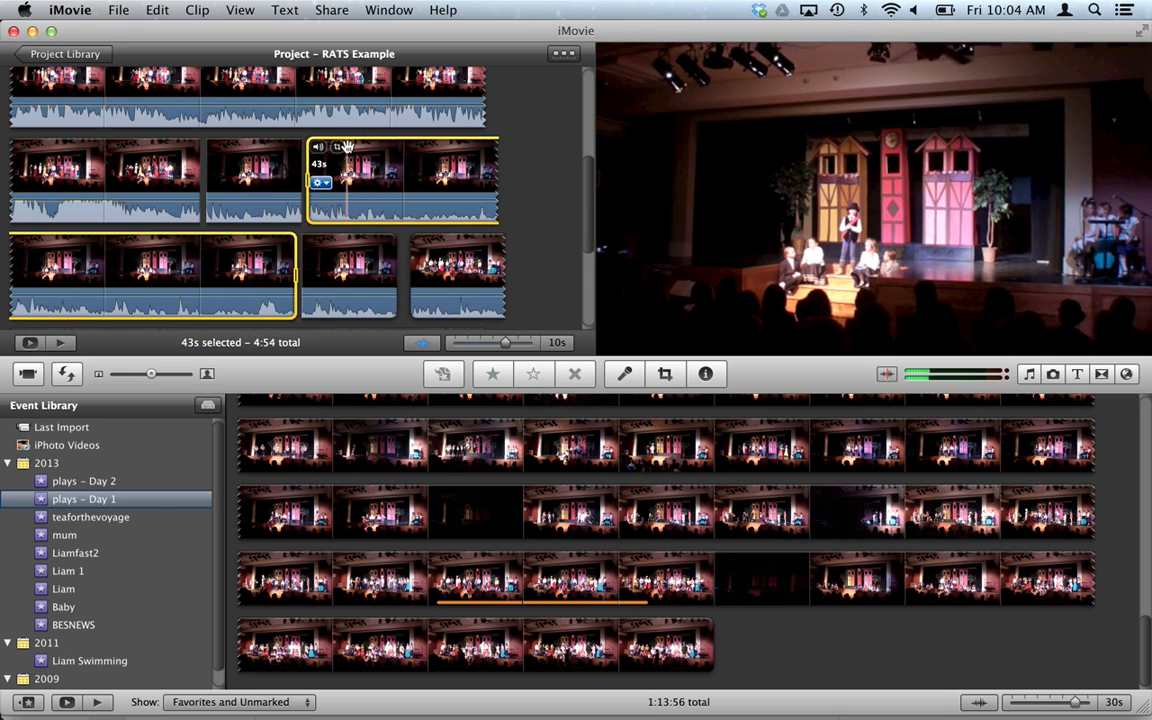
Step: Replace the 43-second piece's Ken Burns move with a fixed centre crop on the performers
{"action": "left_click", "coordinate": [665, 373]}
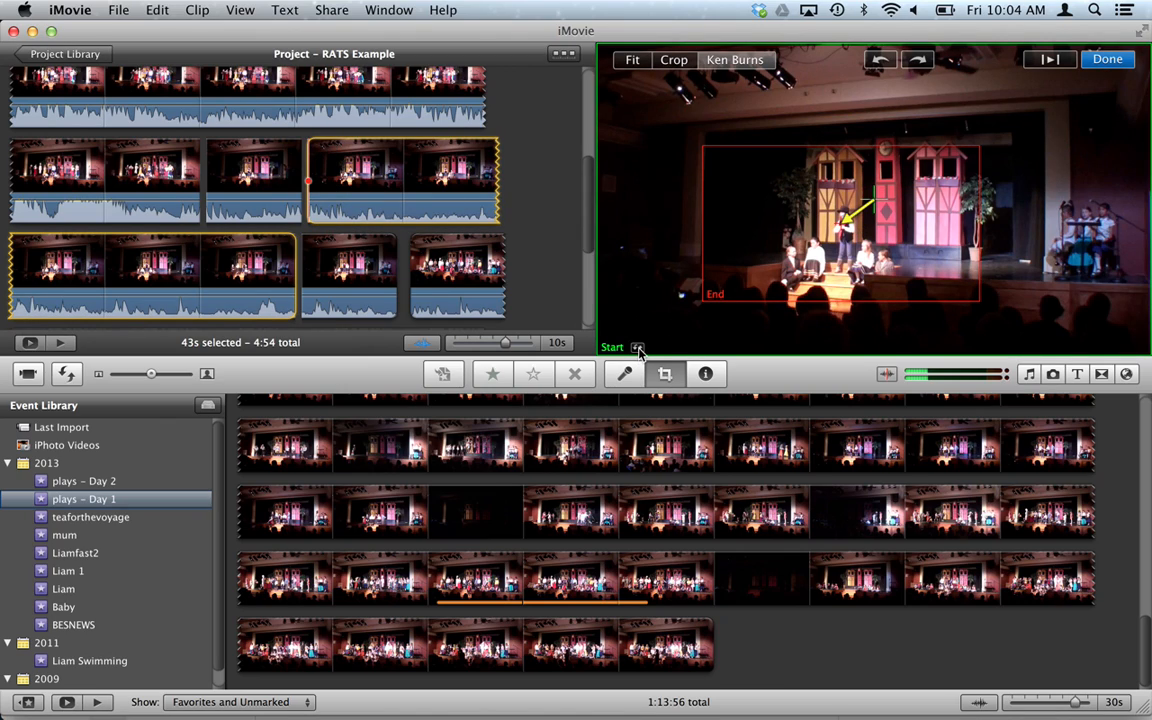
{"action": "left_click", "coordinate": [638, 347]}
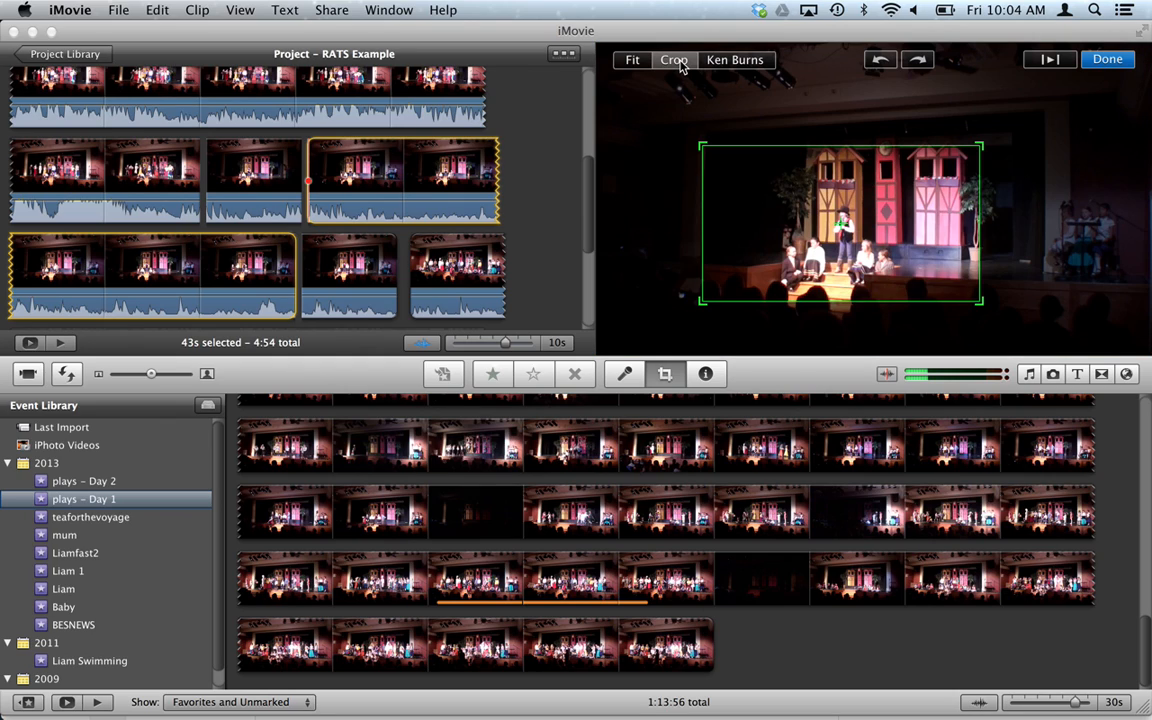
{"action": "left_click", "coordinate": [1107, 59]}
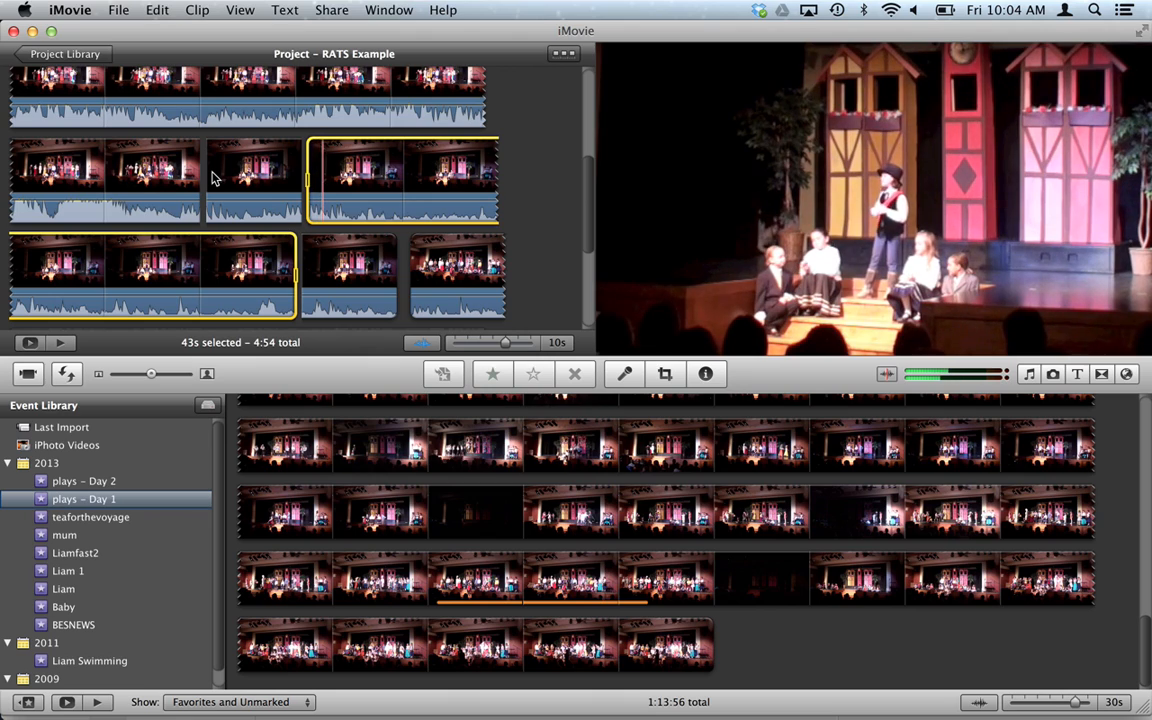
{"action": "left_click", "coordinate": [240, 275]}
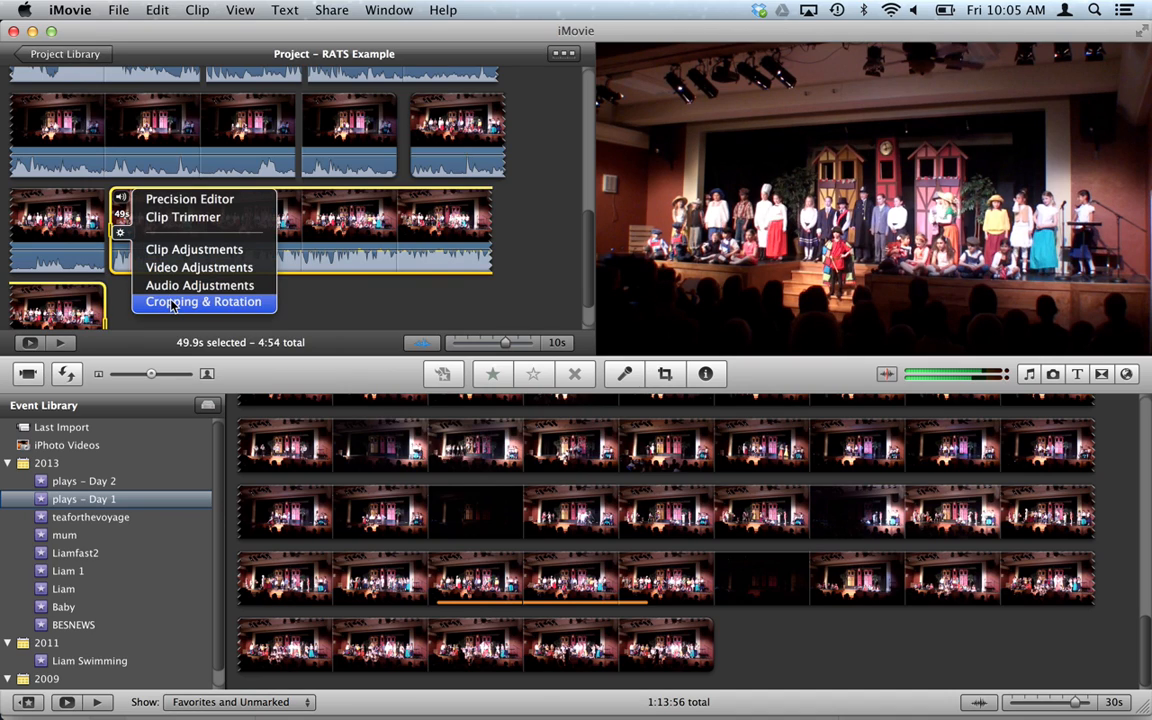
Step: Give the full-cast clip a Ken Burns zoom-in toward the stage's left, and split it
{"action": "left_click", "coordinate": [203, 301]}
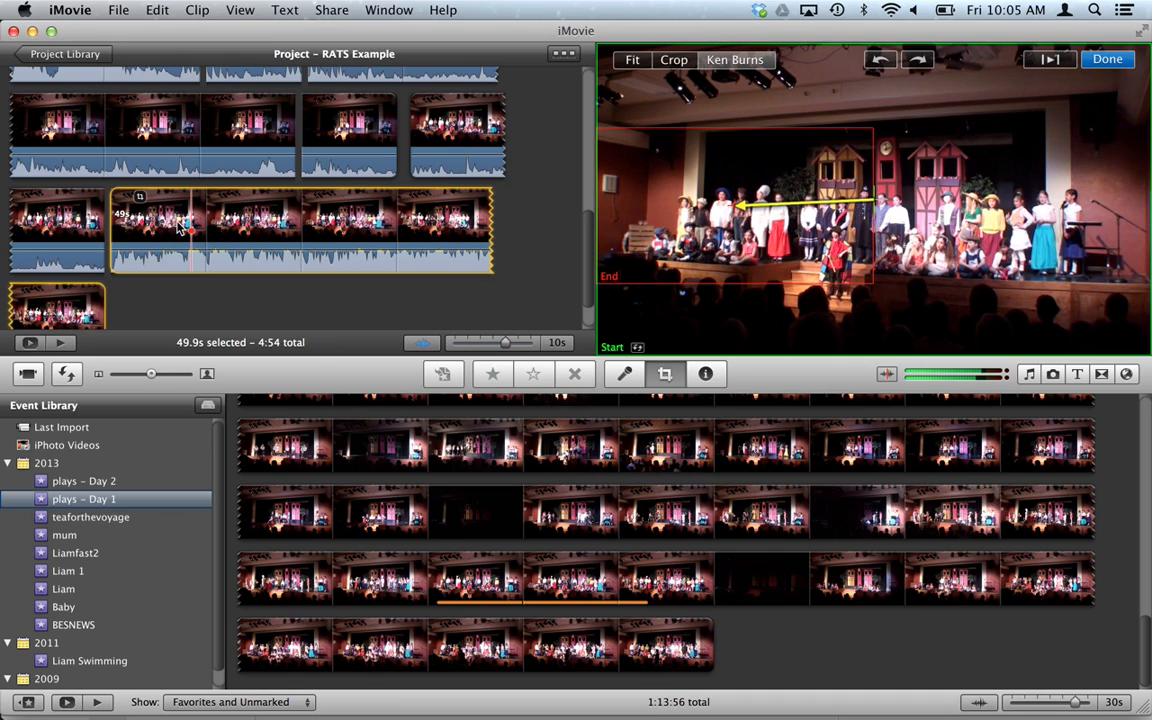
{"action": "right_click", "coordinate": [180, 230]}
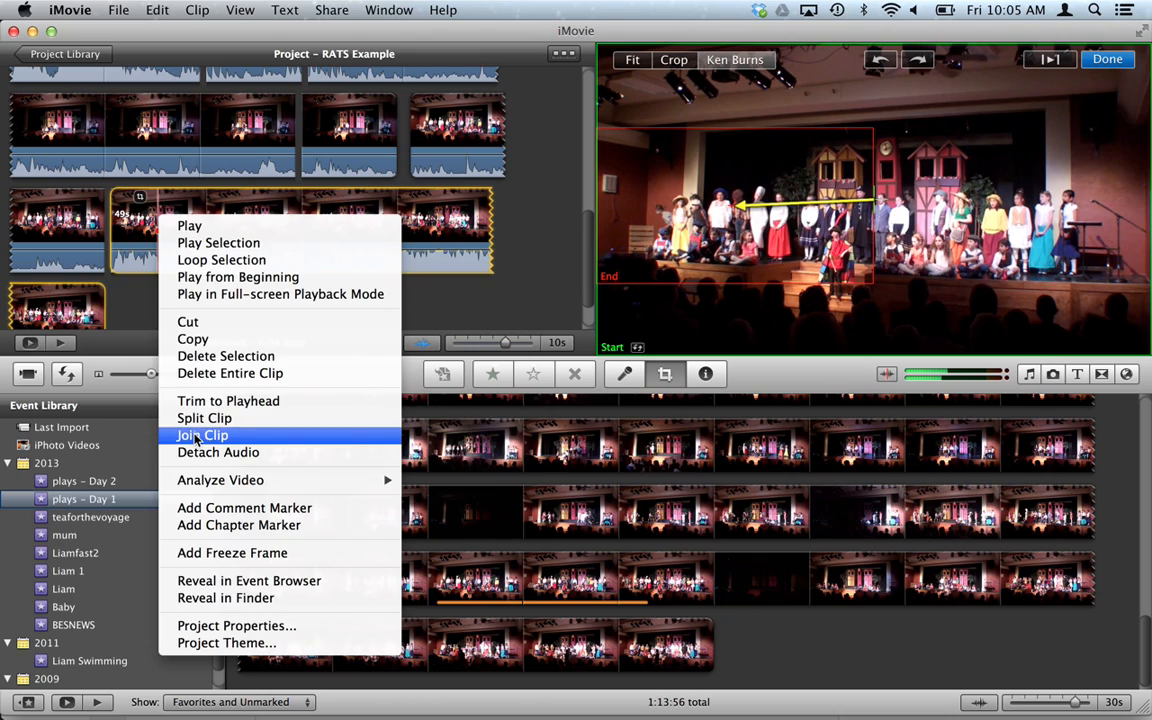
{"action": "left_click", "coordinate": [202, 435]}
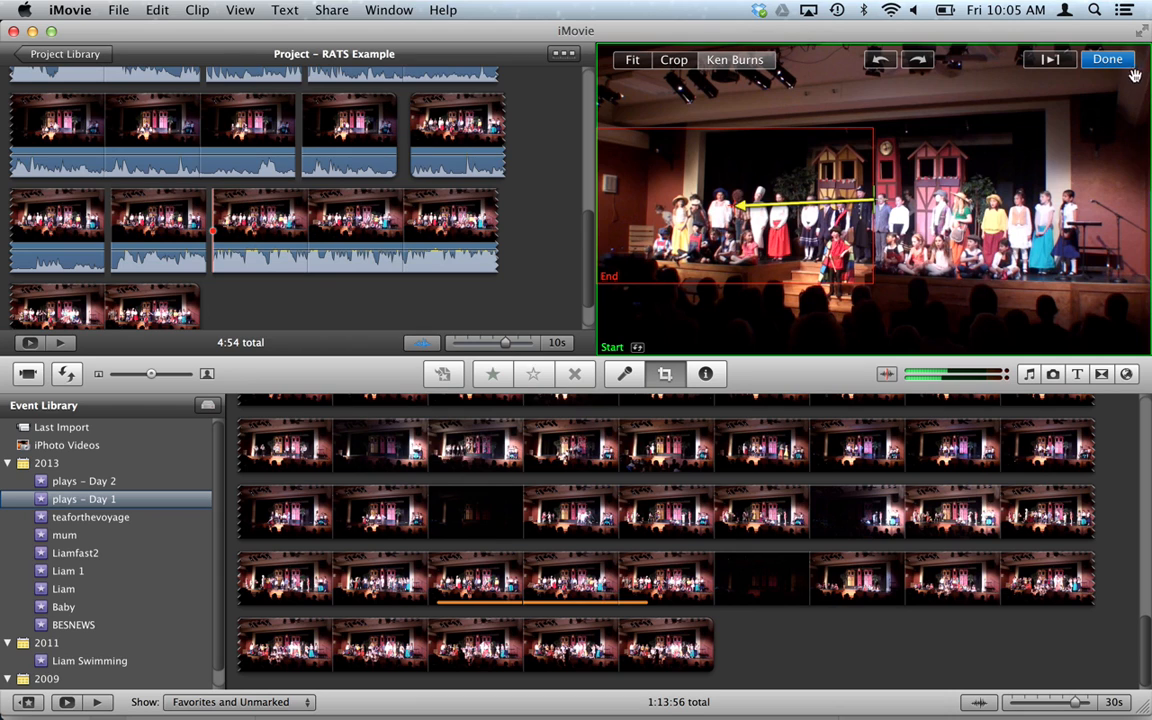
{"action": "left_click", "coordinate": [1107, 59]}
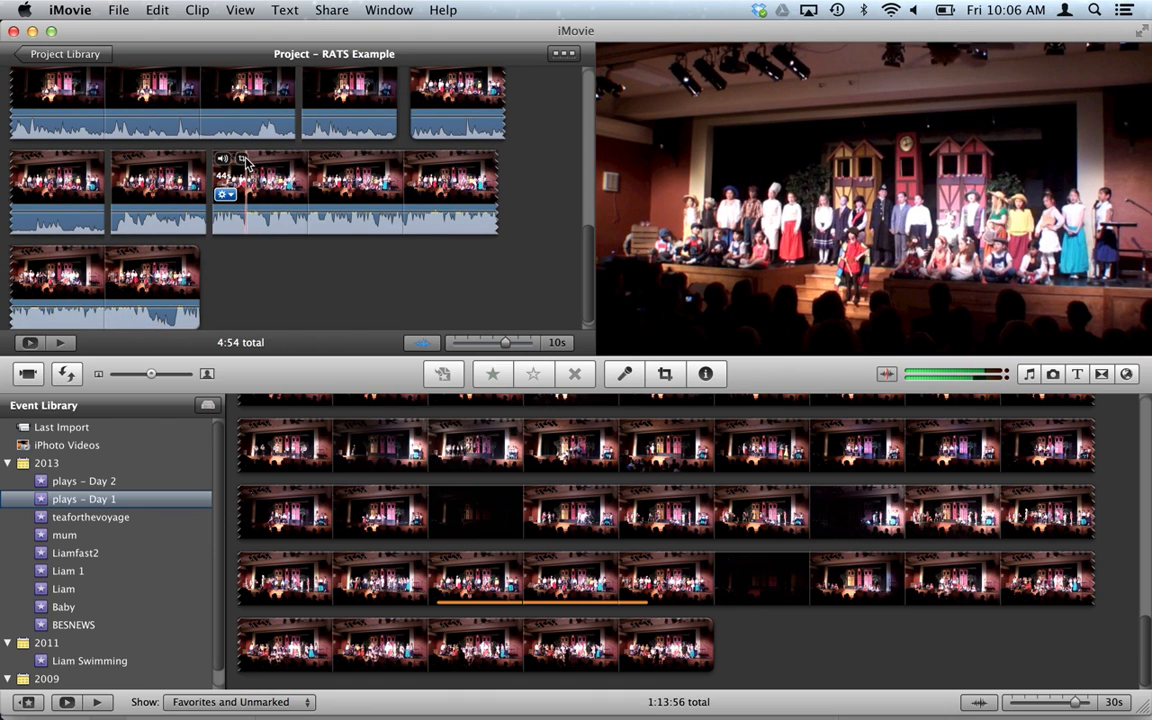
Step: Move the full-cast piece's Ken Burns end frame to the stage's right side for a pan
{"action": "left_click", "coordinate": [665, 373]}
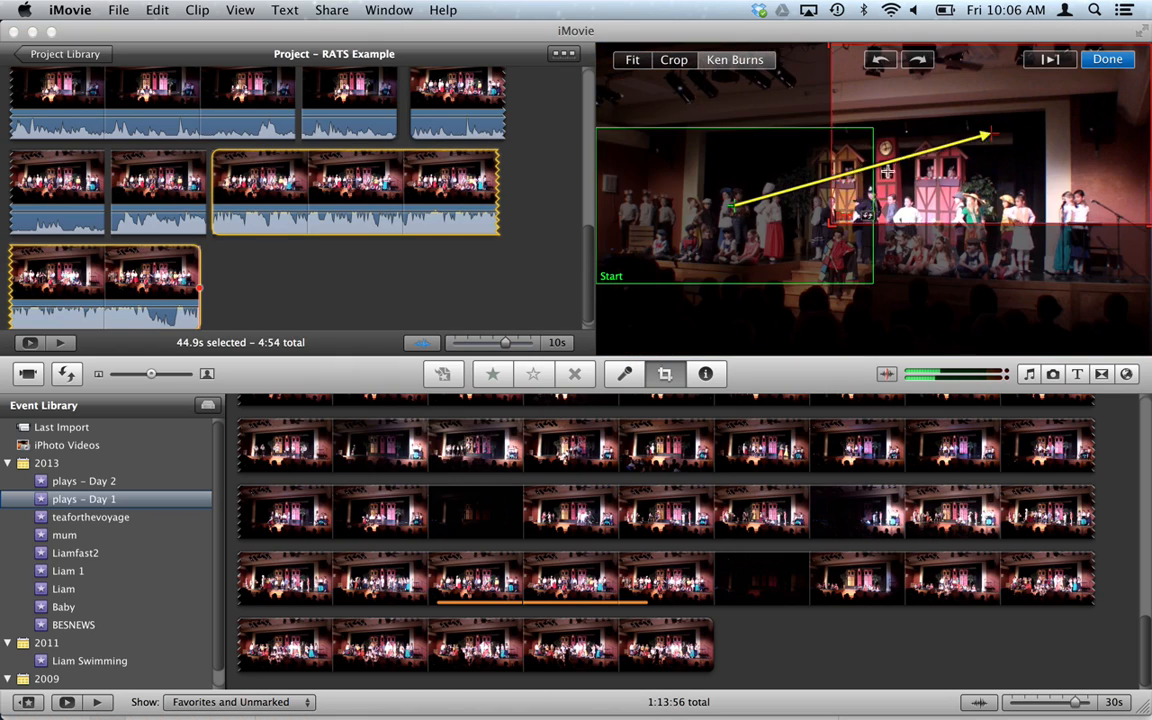
{"action": "left_click_drag", "start_coordinate": [985, 135], "coordinate": [1010, 195]}
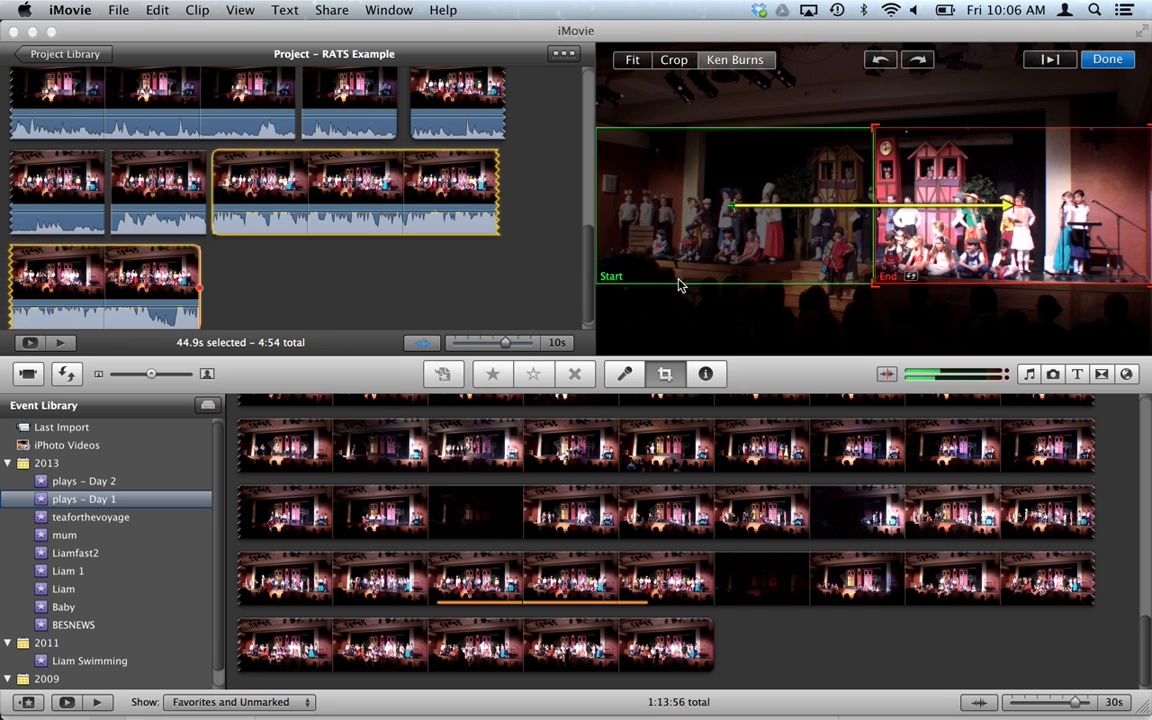
{"action": "left_click", "coordinate": [1107, 59]}
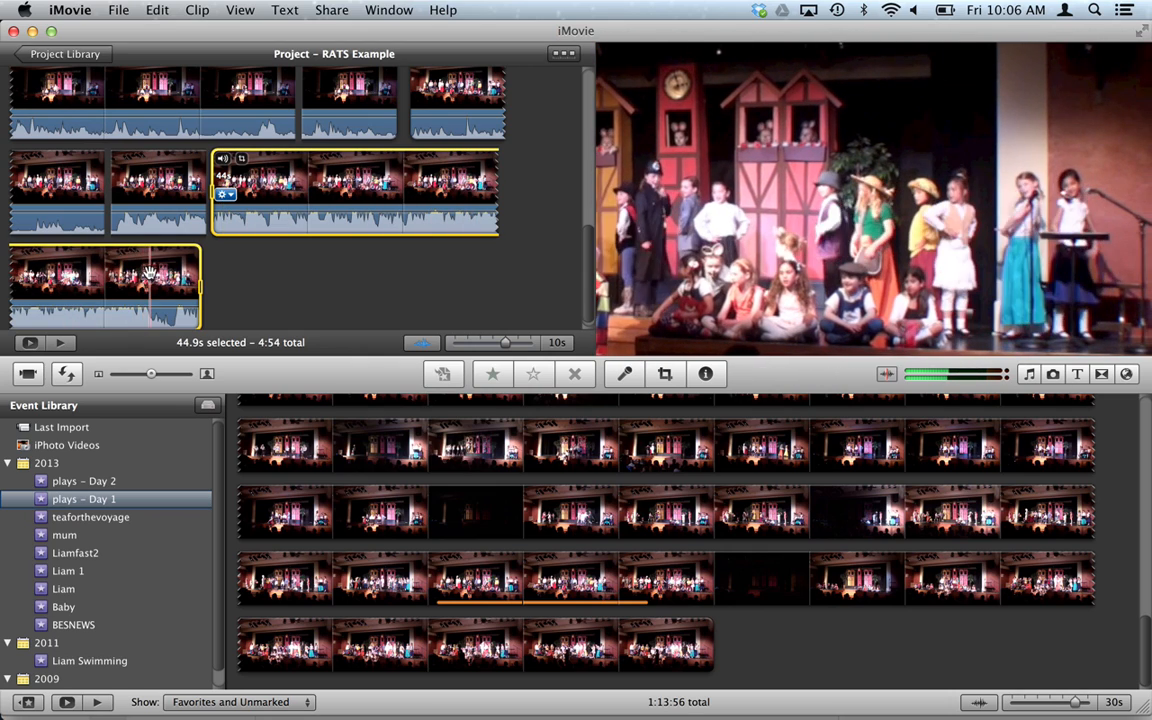
Step: Split off the 44.9-second piece's final 8.6 seconds and check the new clip's duration
{"action": "right_click", "coordinate": [150, 285]}
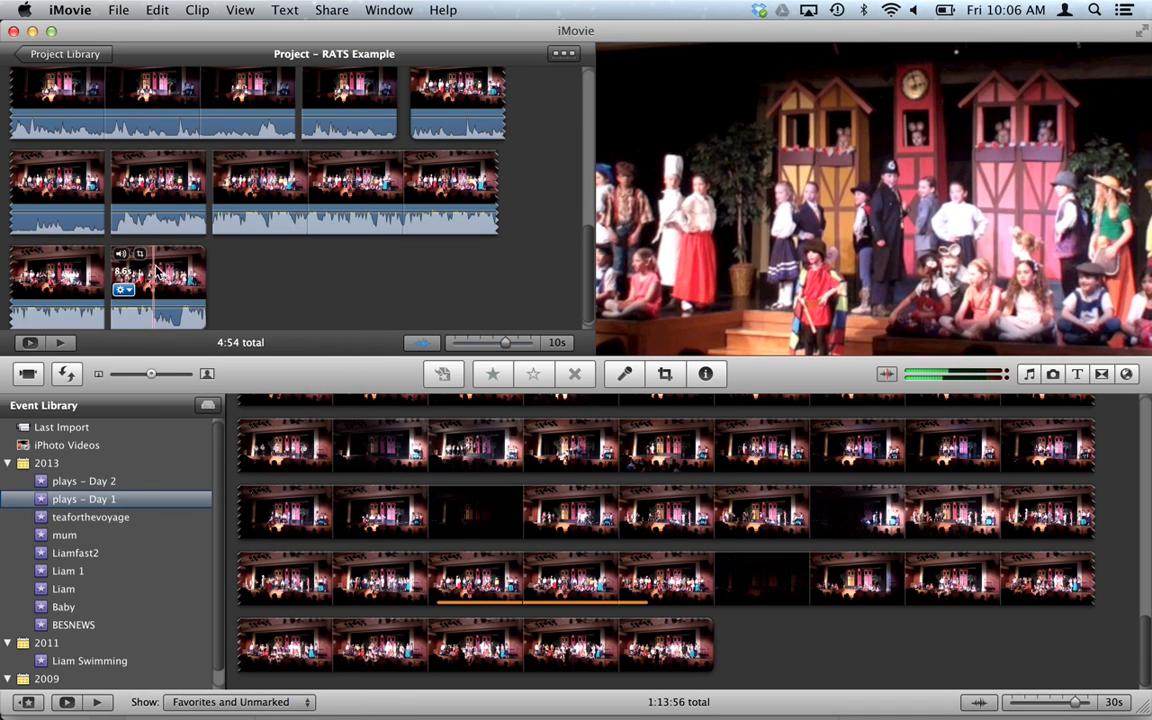
{"action": "left_click", "coordinate": [706, 373]}
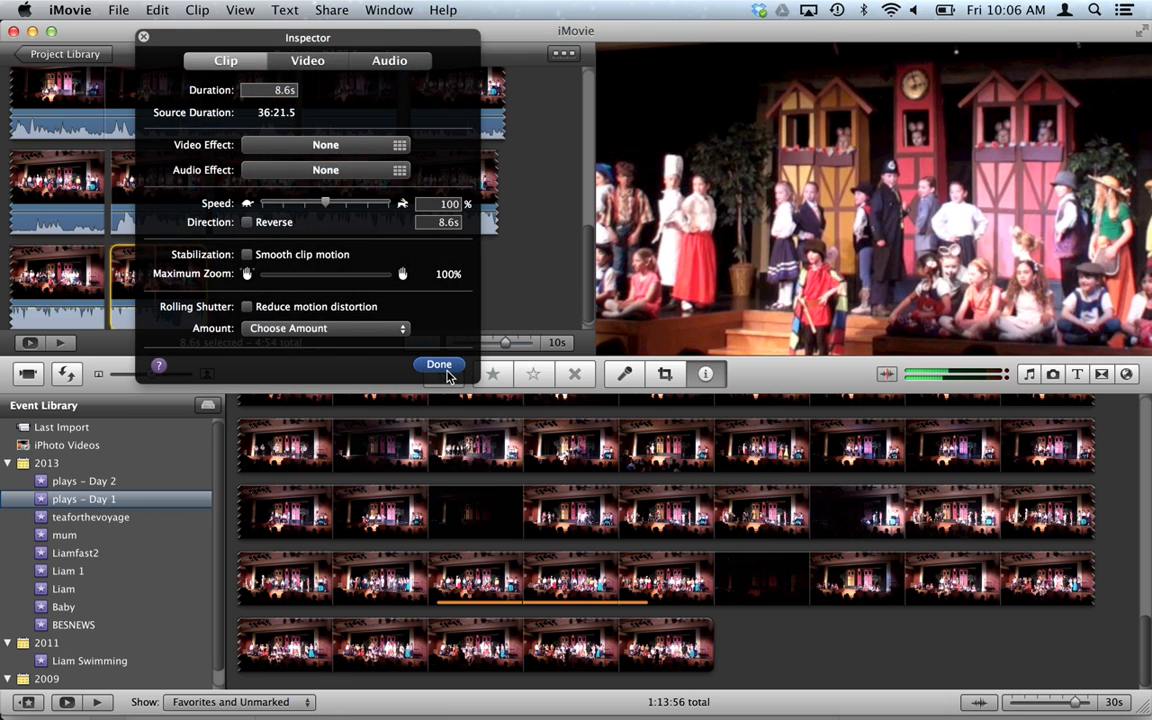
{"action": "left_click", "coordinate": [439, 364]}
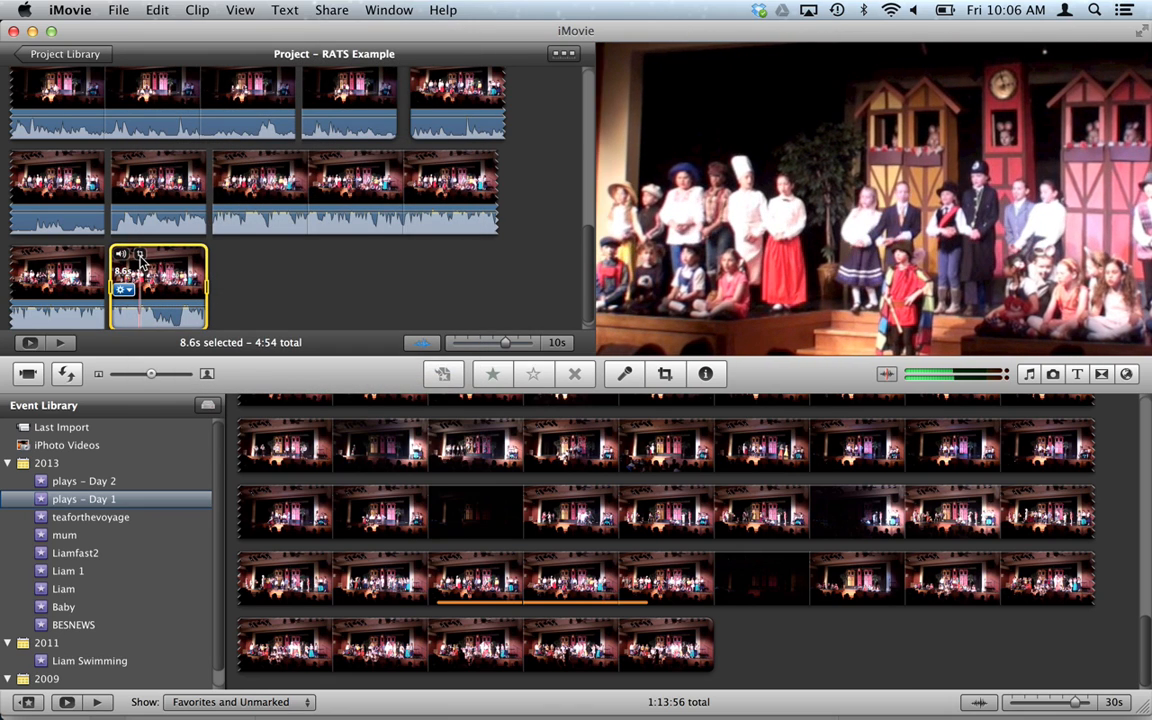
Step: Give the 8.6-second piece a Ken Burns zoom-out from the stage's right to full frame
{"action": "left_click", "coordinate": [665, 373]}
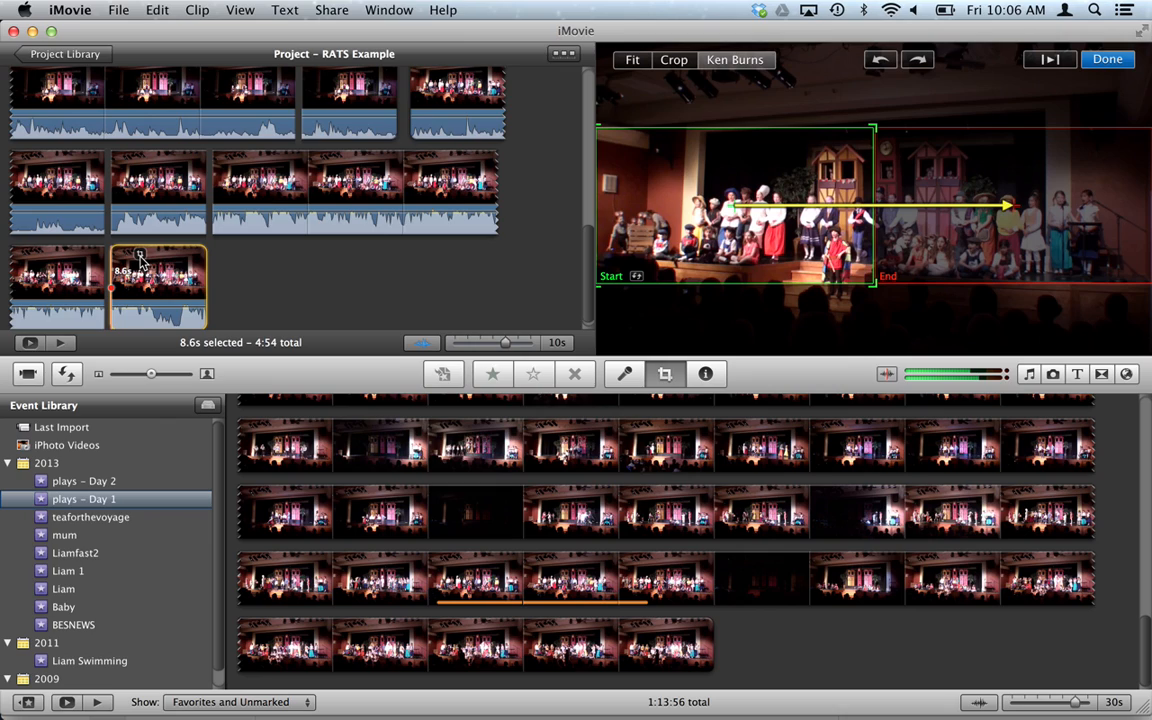
{"action": "mouse_move", "coordinate": [700, 273]}
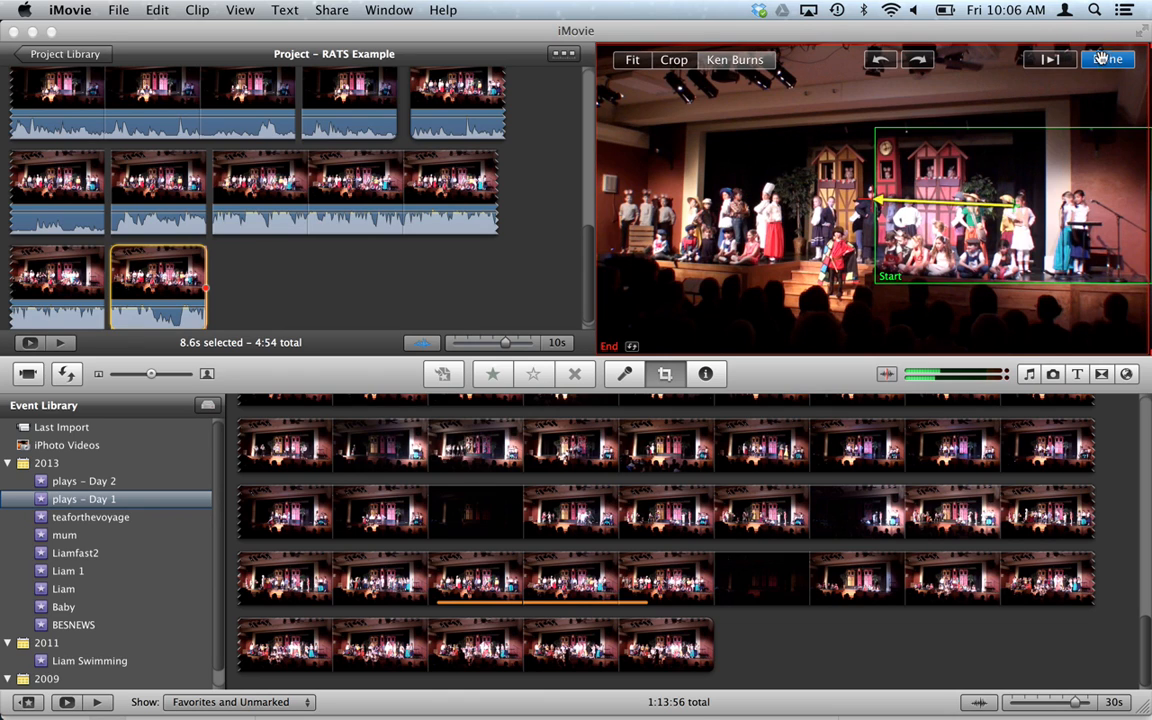
{"action": "left_click", "coordinate": [1107, 59]}
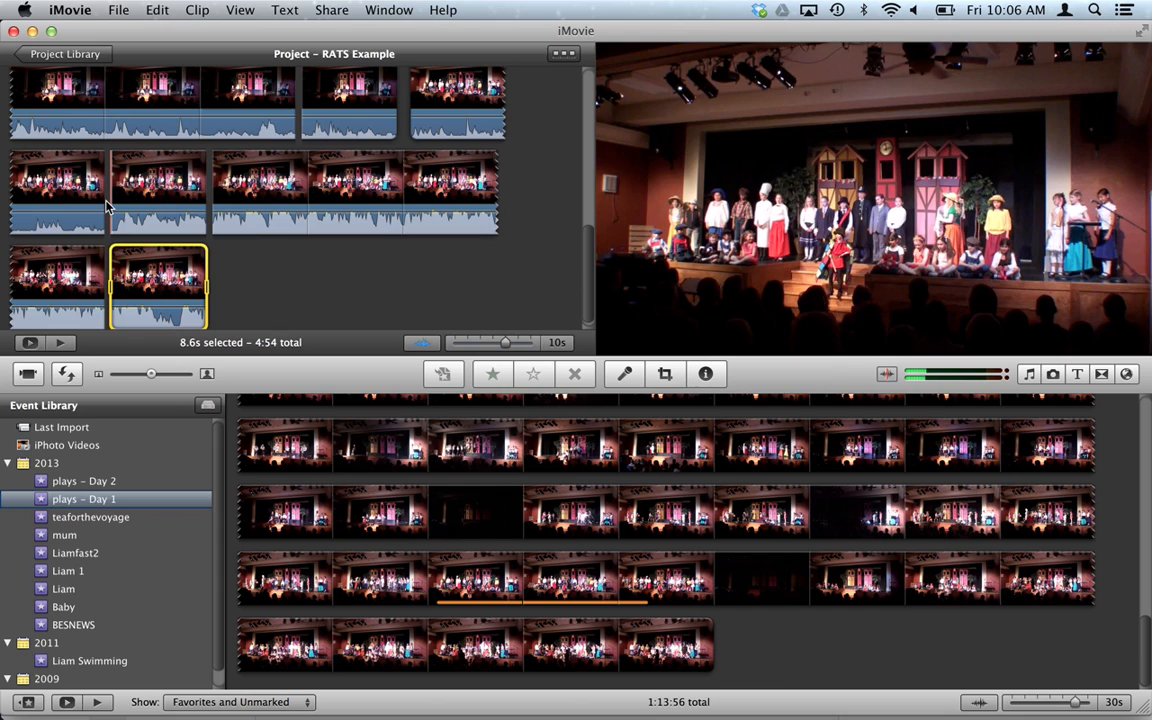